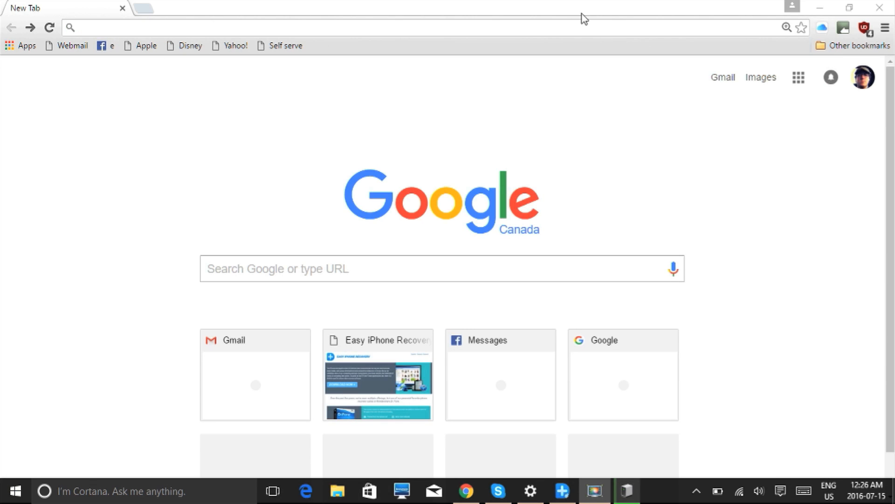
type("http://easyiphonerecovery.com/")
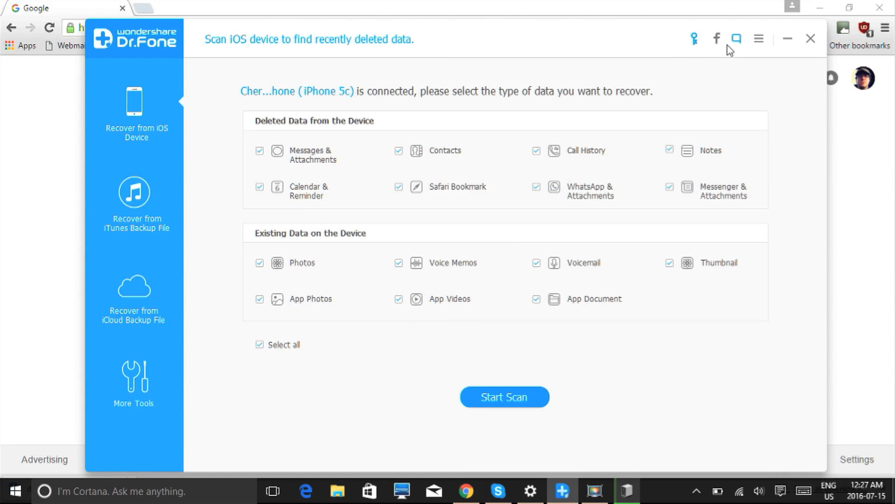
- Scan the iPhone 5c iTunes backup via Recover from iTunes Backup File
left_click(134, 202)
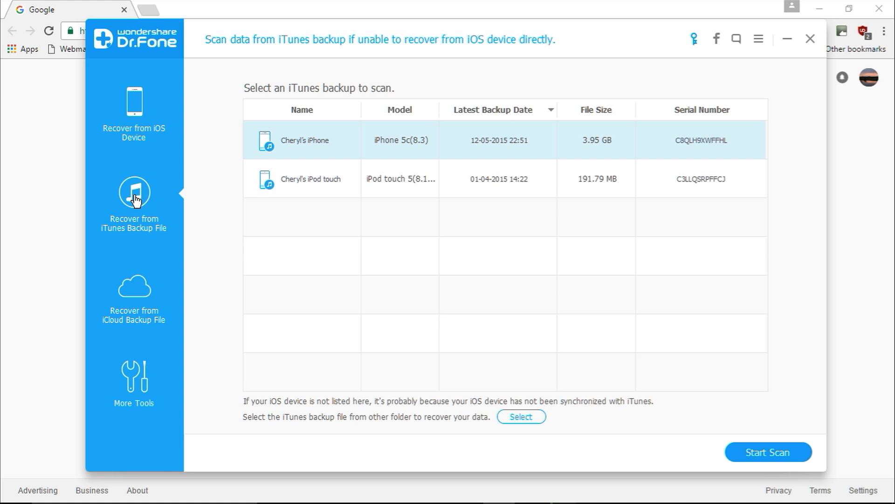
mouse_move(269, 234)
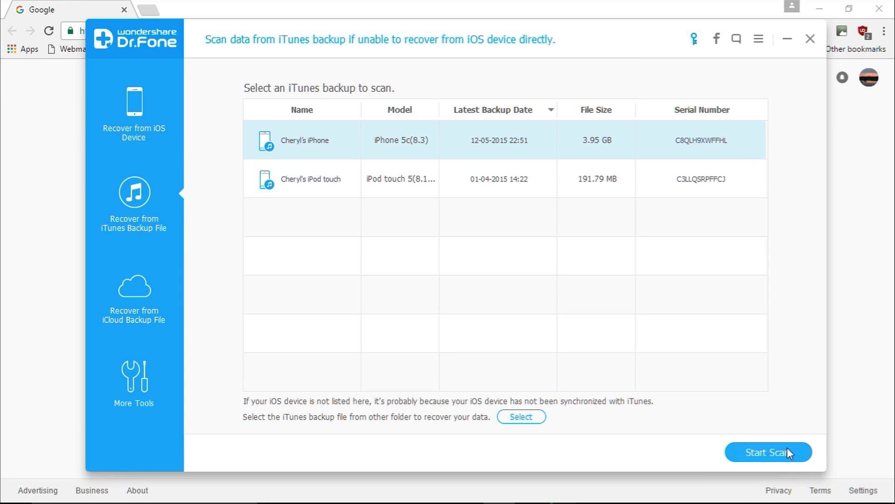
left_click(767, 451)
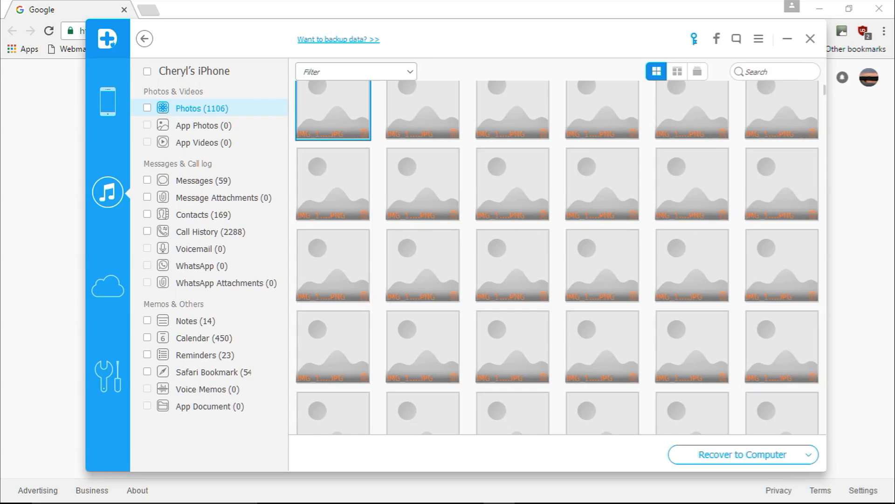
- Check every scanned category — photos, messages, contacts, notes — using the device-level checkbox
left_click(147, 71)
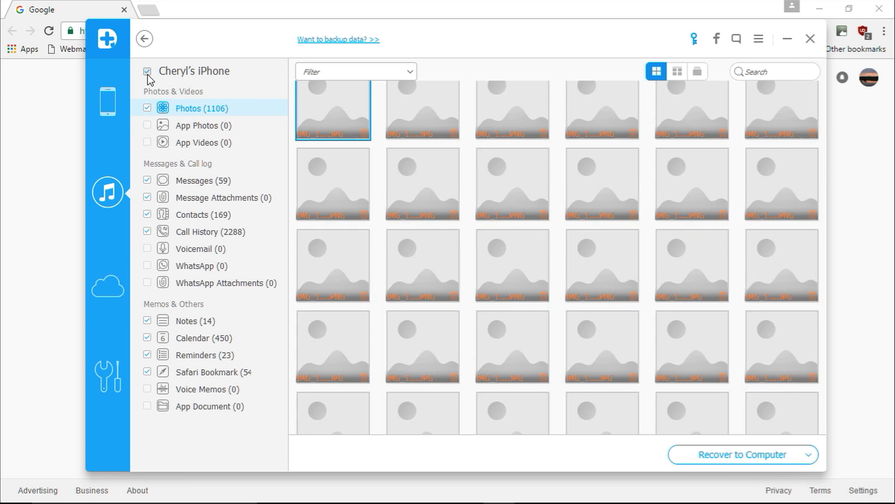
left_click(148, 71)
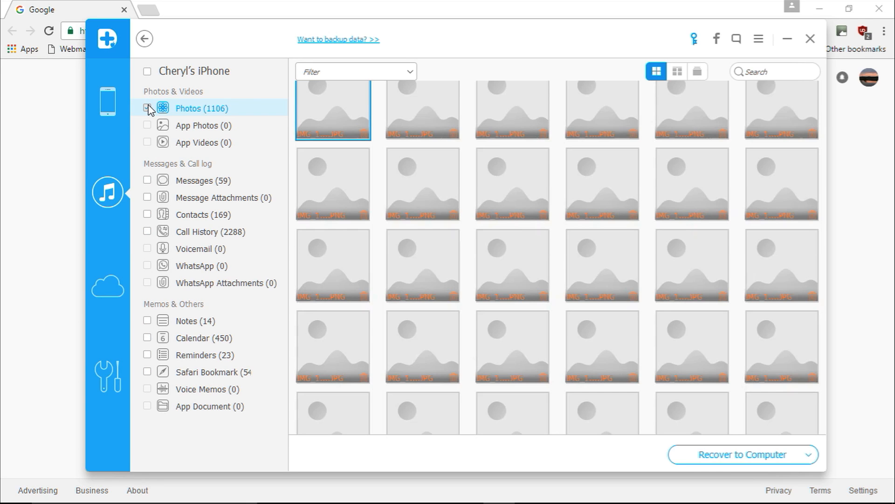
left_click(147, 71)
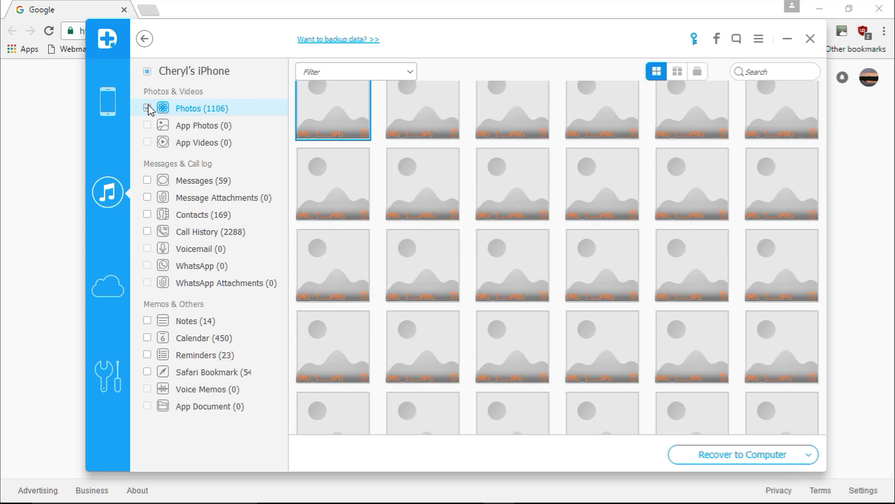
left_click(148, 70)
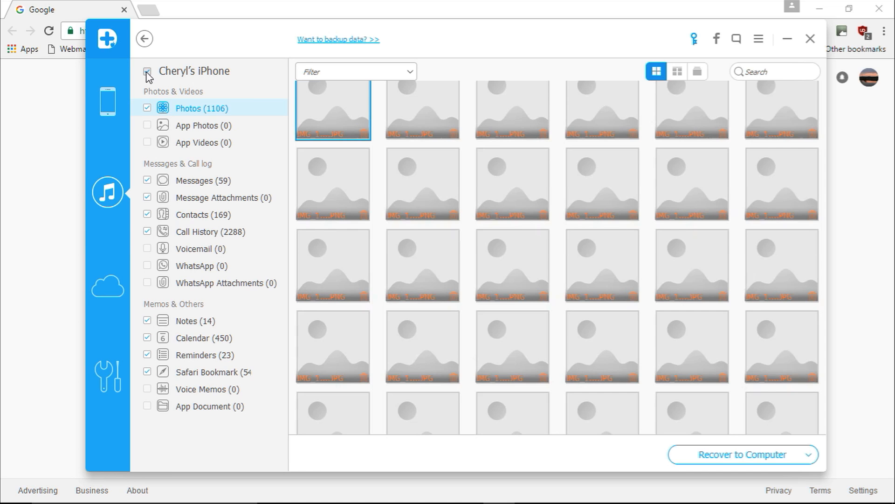
left_click(147, 72)
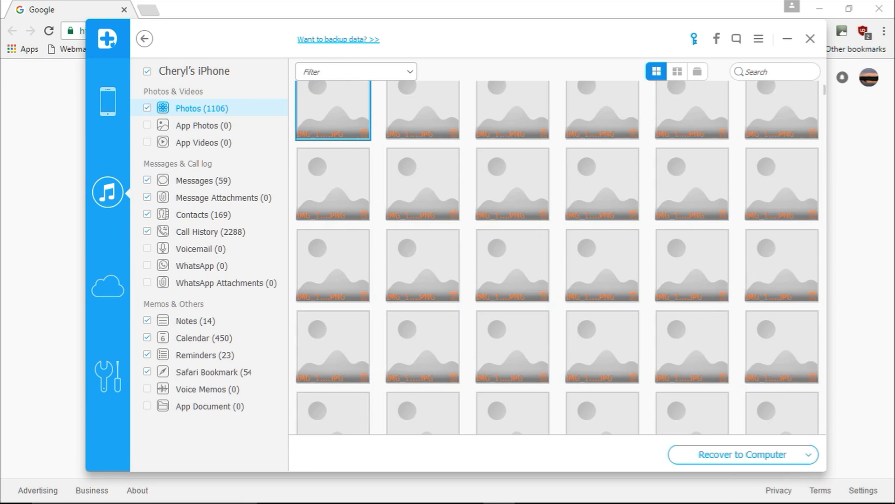
mouse_move(737, 464)
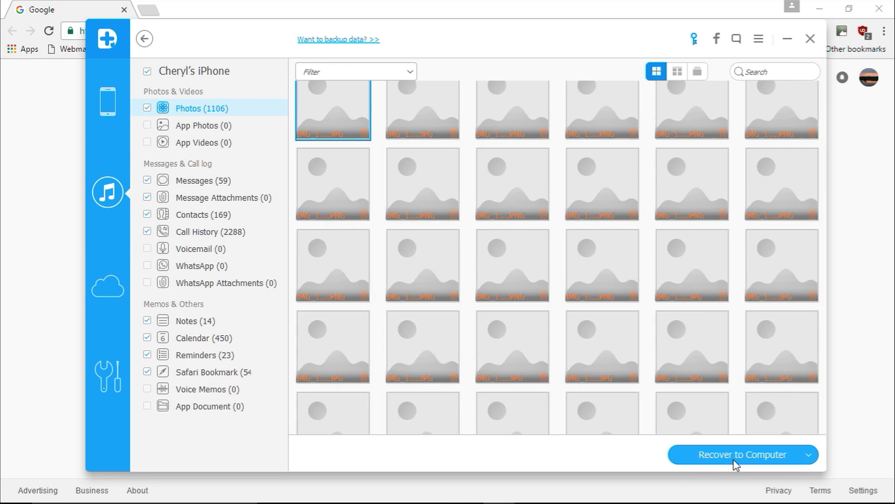
left_click(808, 454)
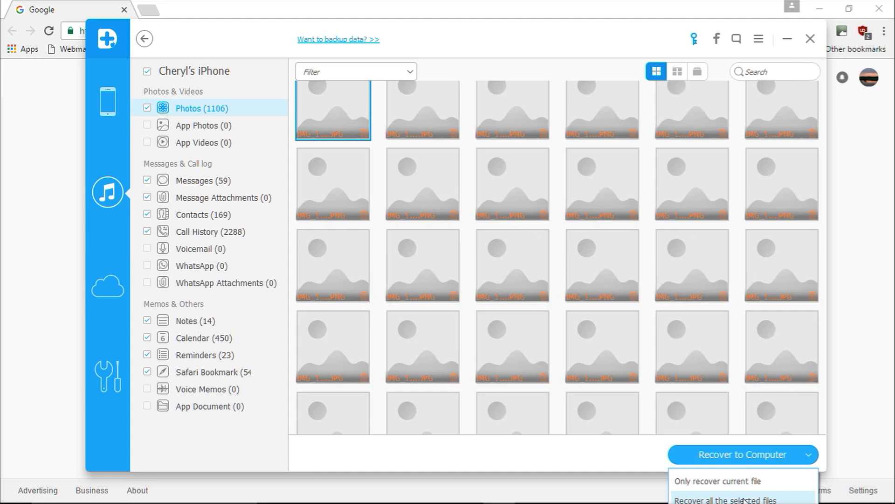
left_click(723, 498)
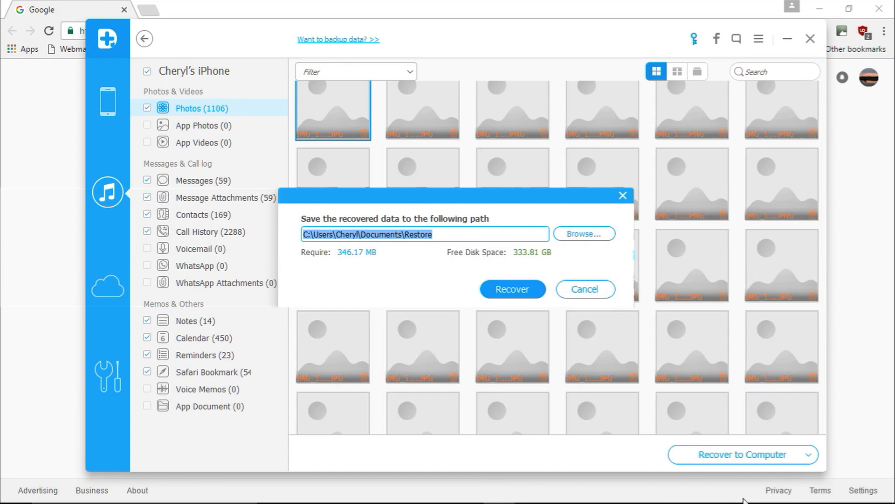
left_click(583, 233)
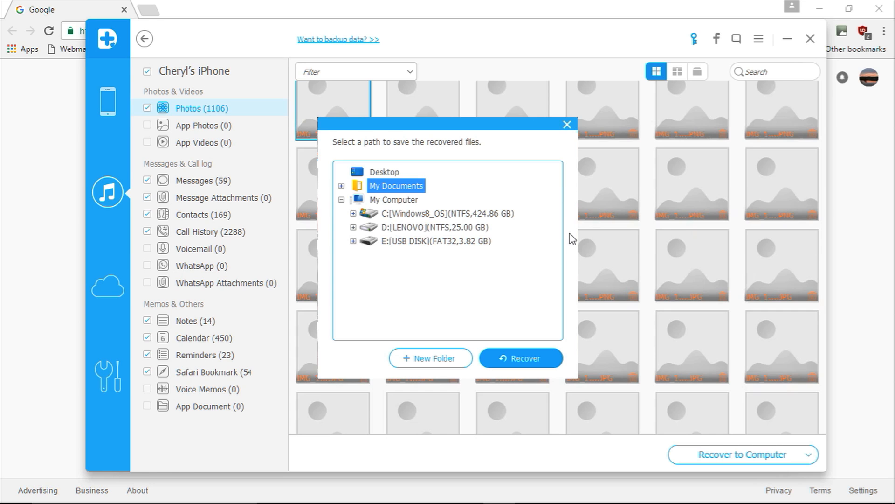
mouse_move(553, 163)
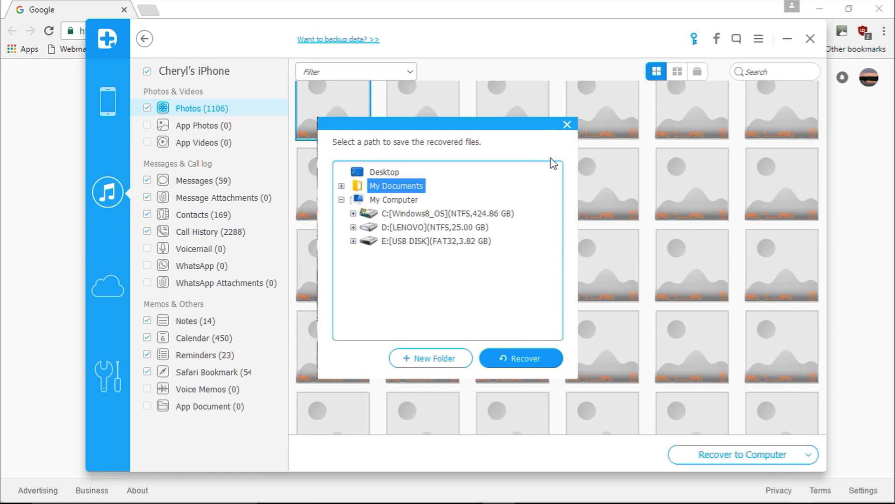
left_click(567, 124)
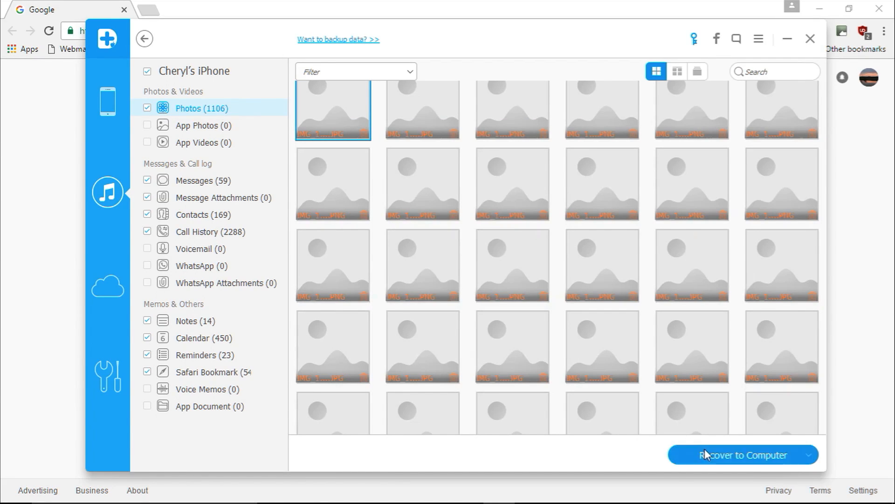
- Recover the selected data to the Documents\Restore folder on the computer
left_click(742, 454)
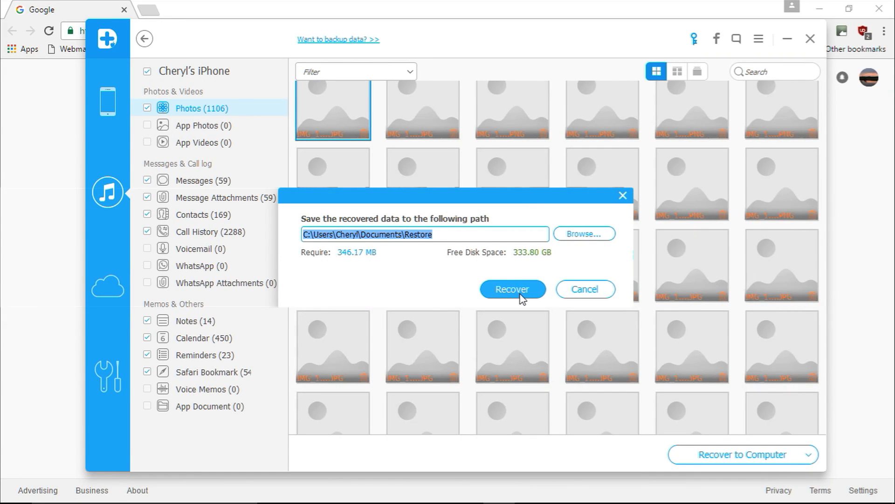
left_click(512, 289)
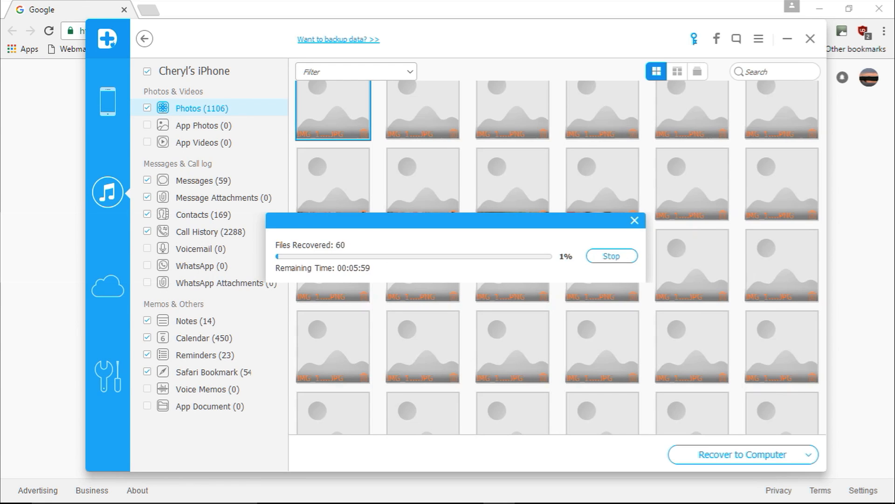